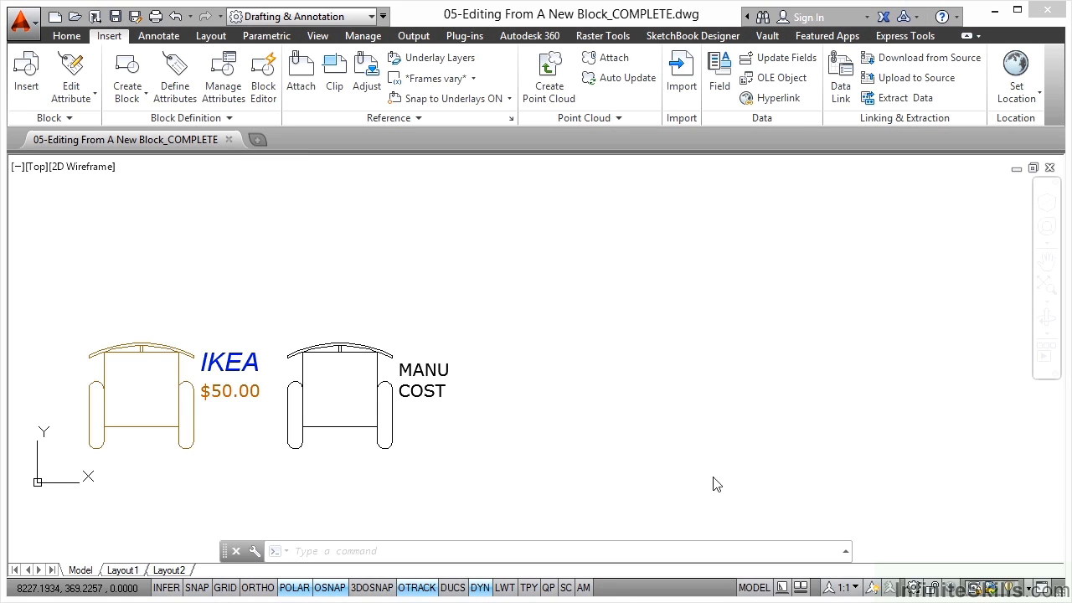
mouse_move(652, 366)
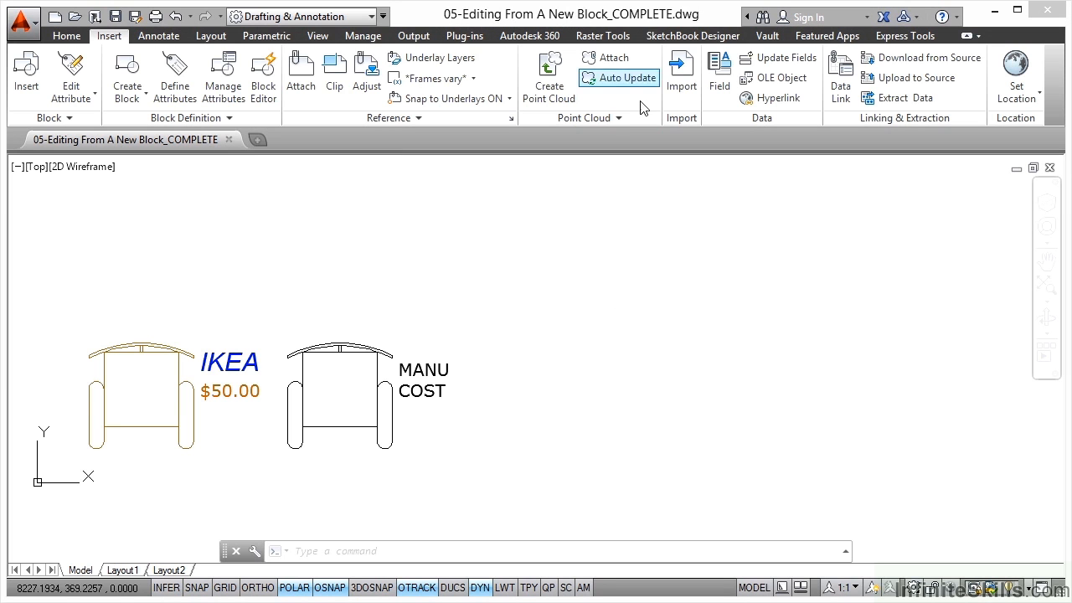
Step: Start a new block definition and enter Chair2 as its name
left_click(619, 77)
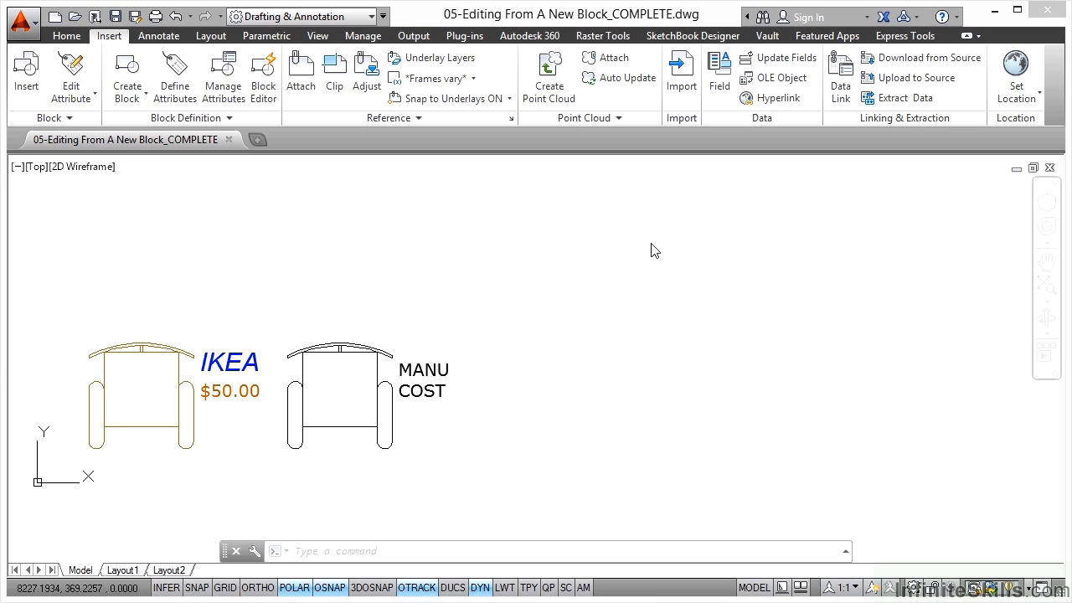
mouse_move(500, 27)
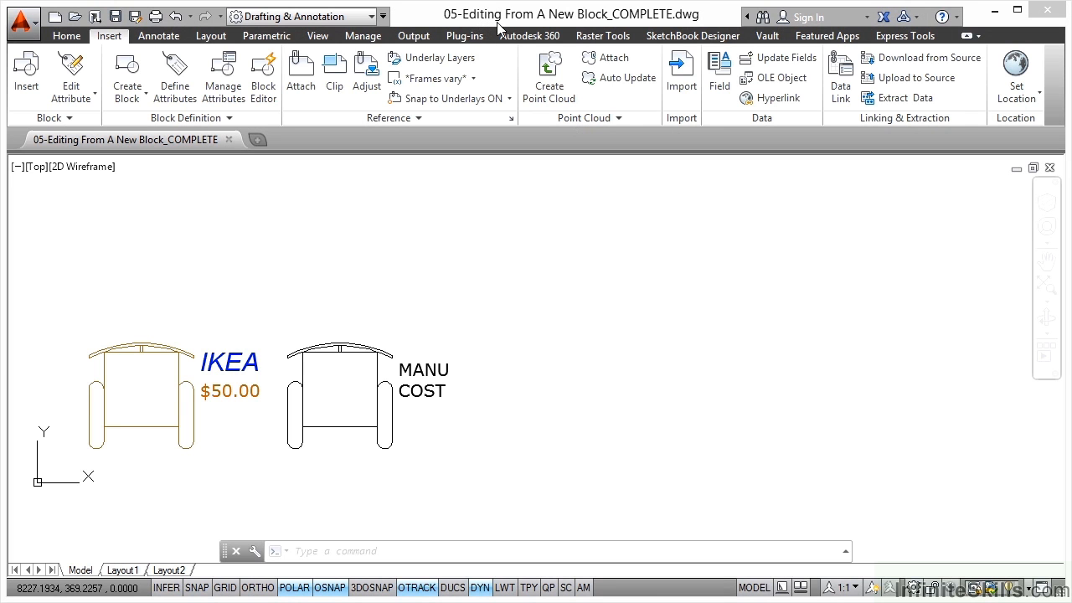
mouse_move(607, 249)
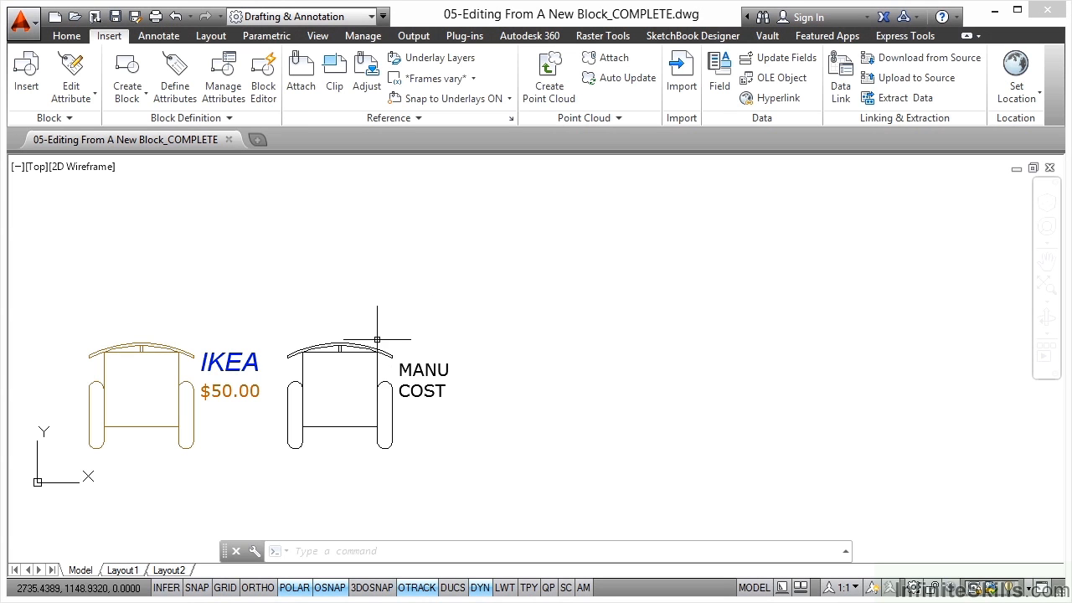
mouse_move(357, 390)
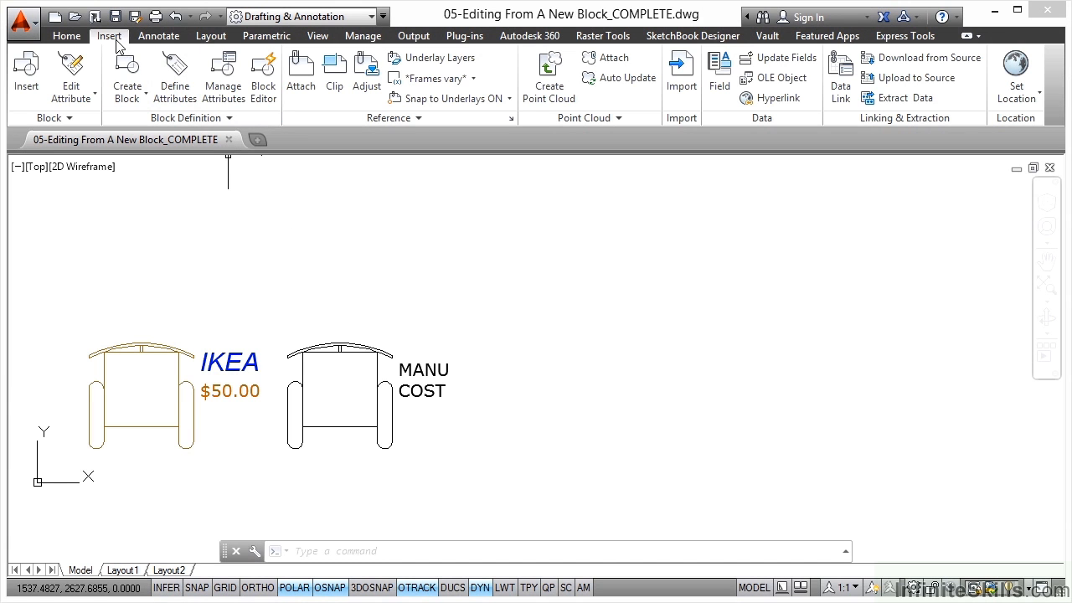
mouse_move(116, 49)
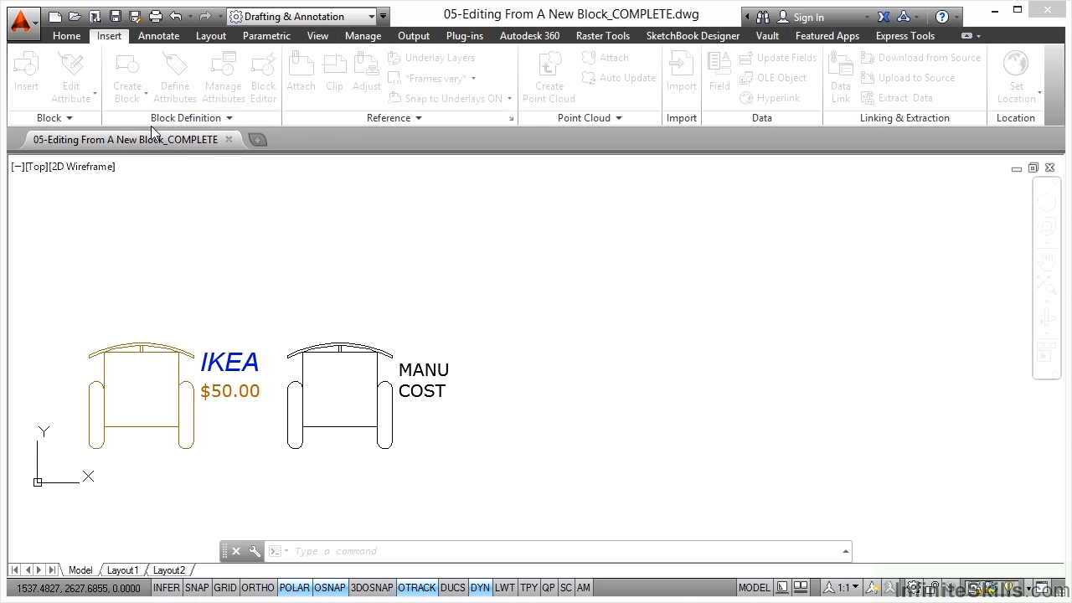
left_click(126, 73)
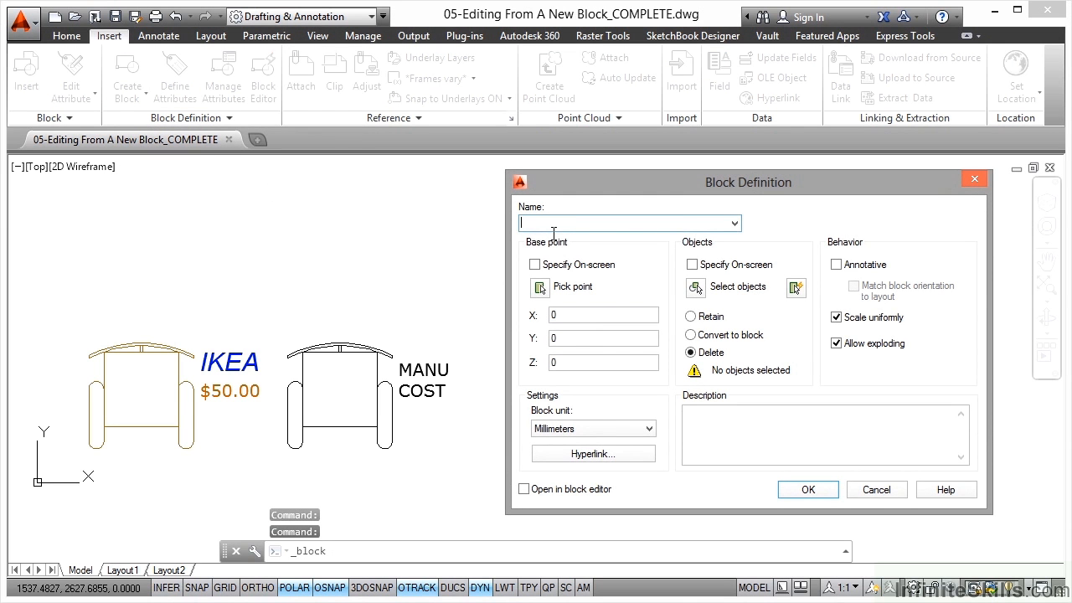
type("CHa")
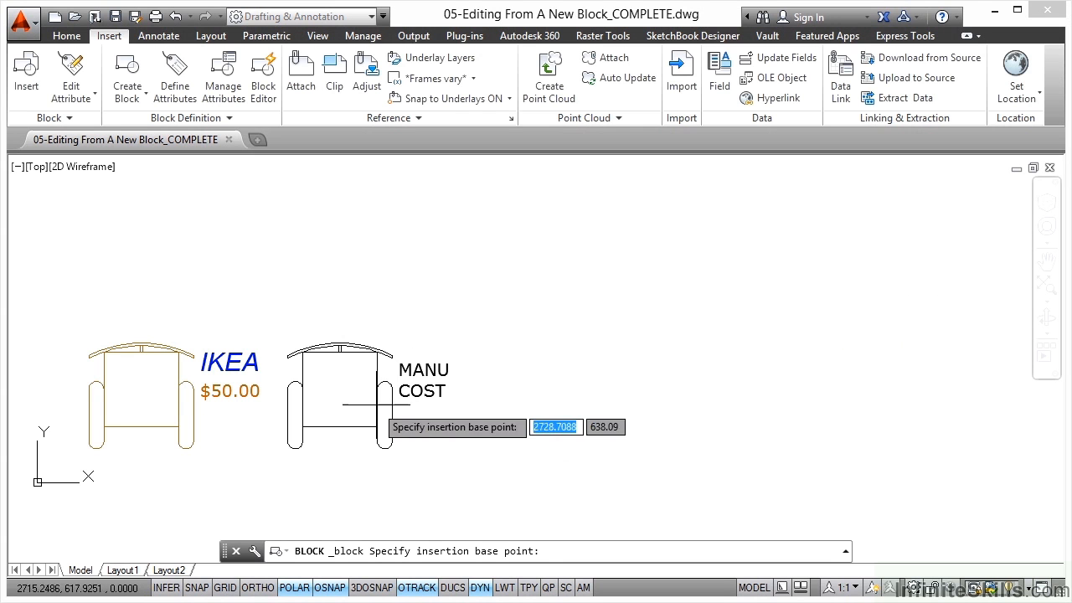
mouse_move(339, 428)
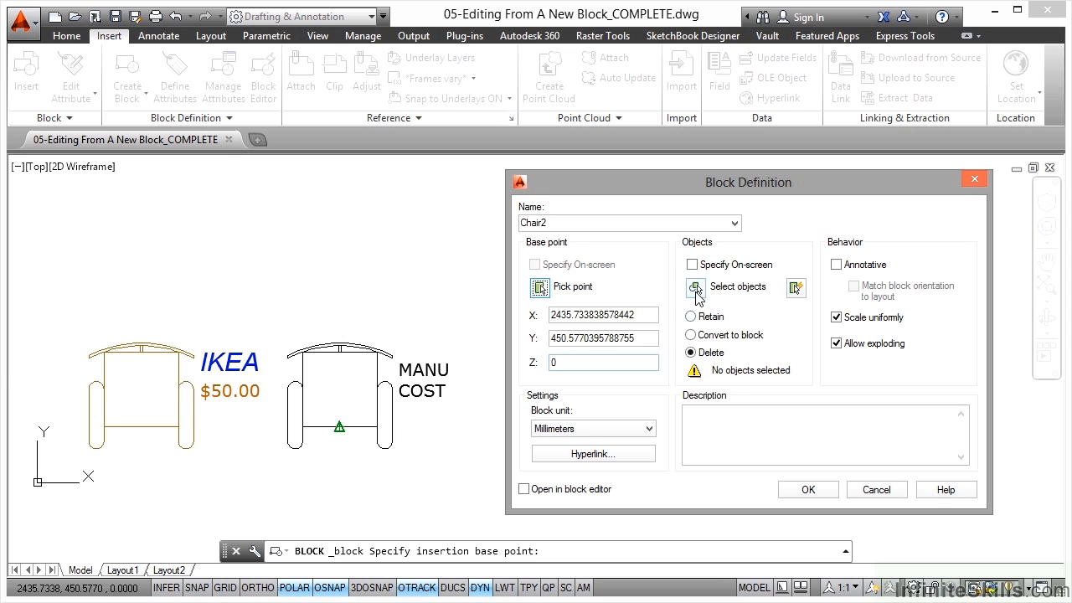
Step: Select the chair with its MANU and COST labels, 17 objects, for Chair2
left_click(695, 287)
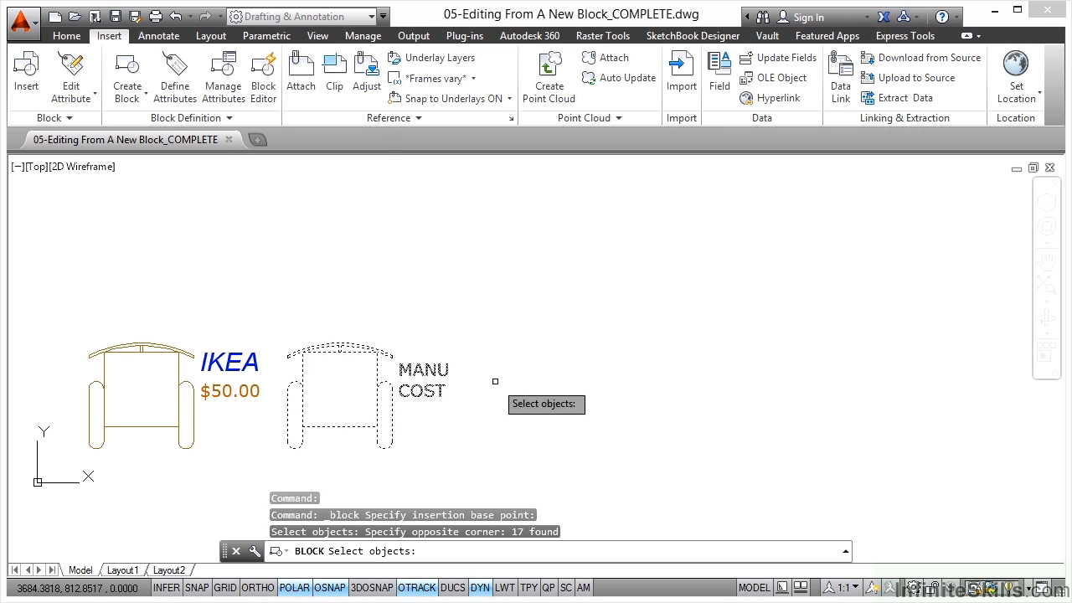
mouse_move(441, 235)
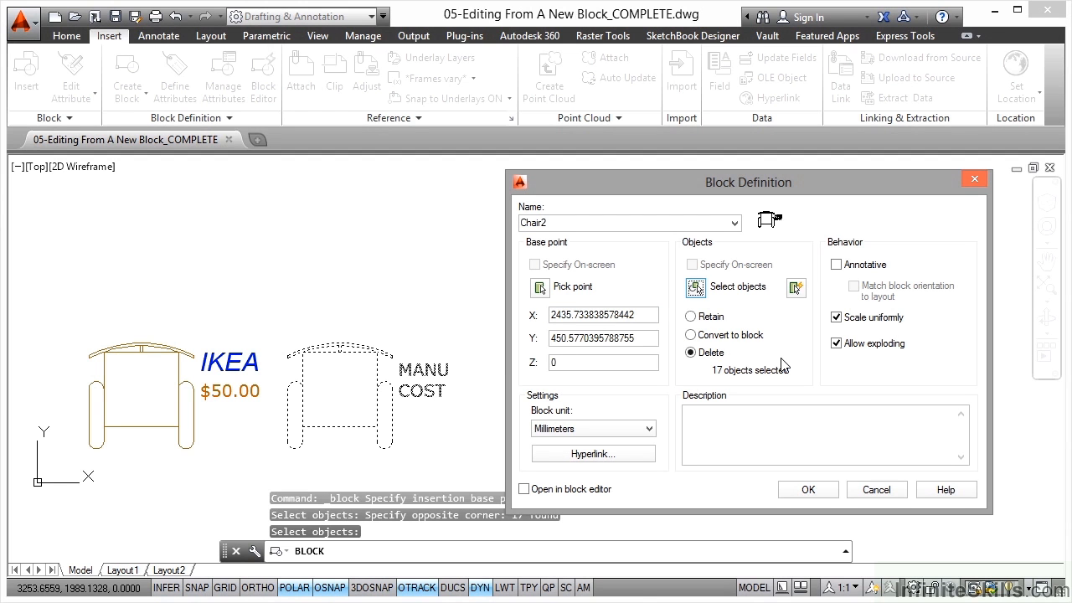
mouse_move(700, 367)
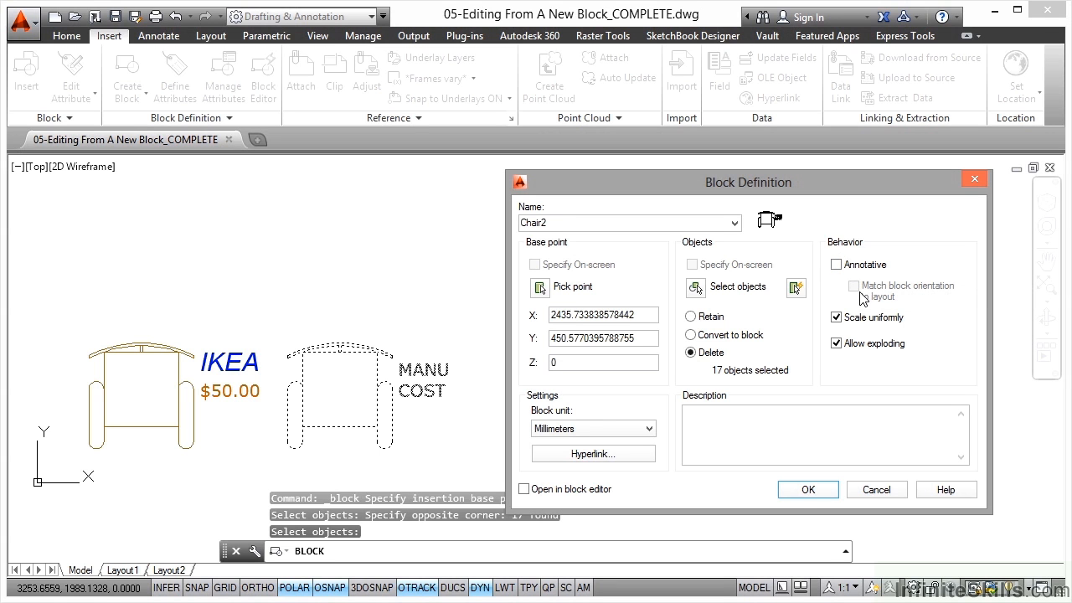
mouse_move(862, 304)
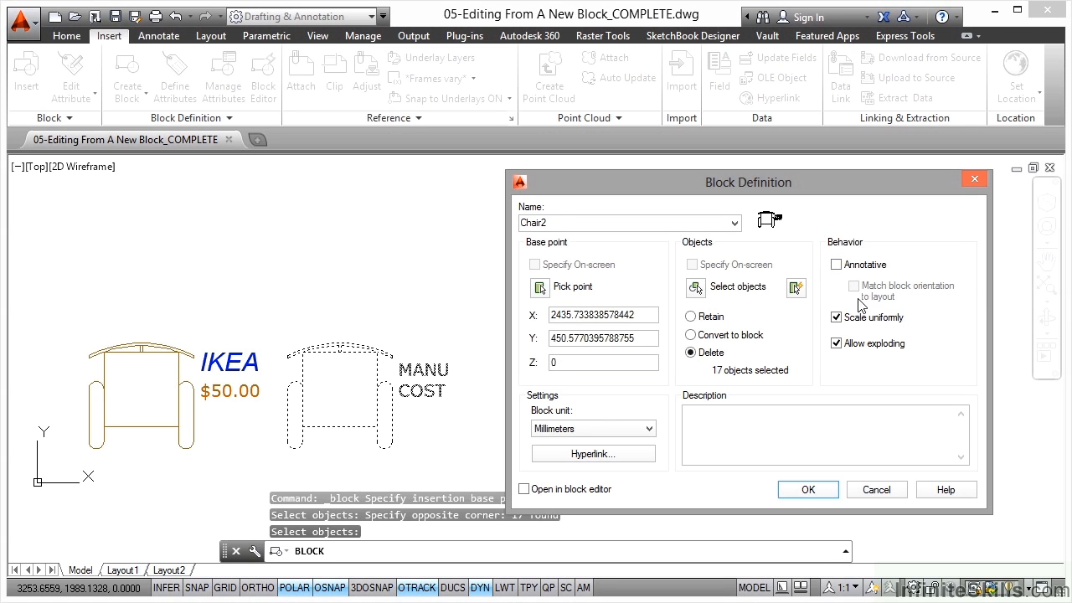
Step: Turn on 'Open in block editor' in the Chair2 block definition
left_click(836, 343)
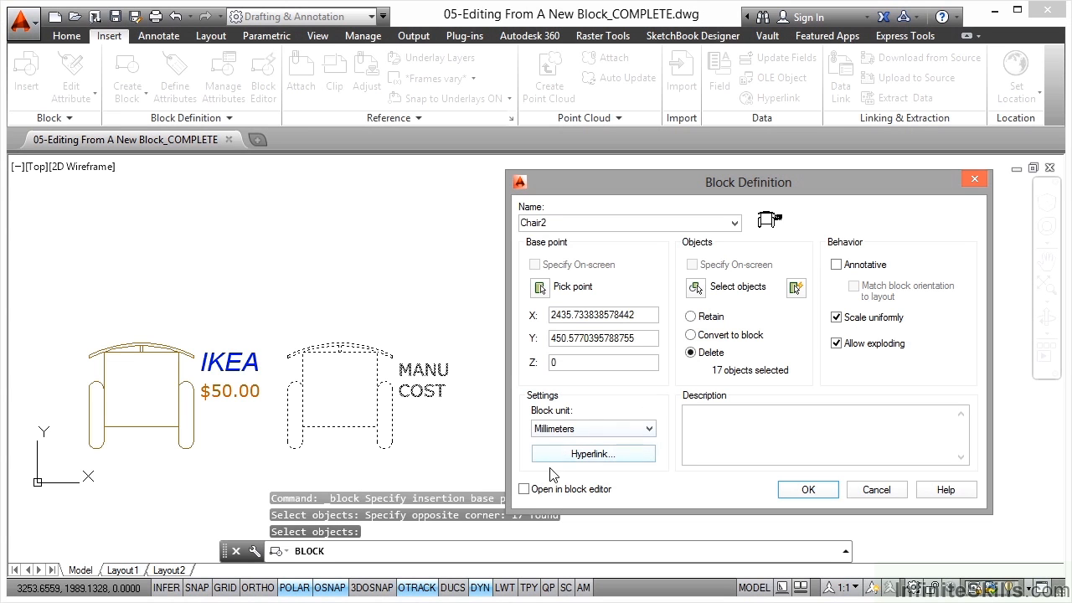
left_click(524, 488)
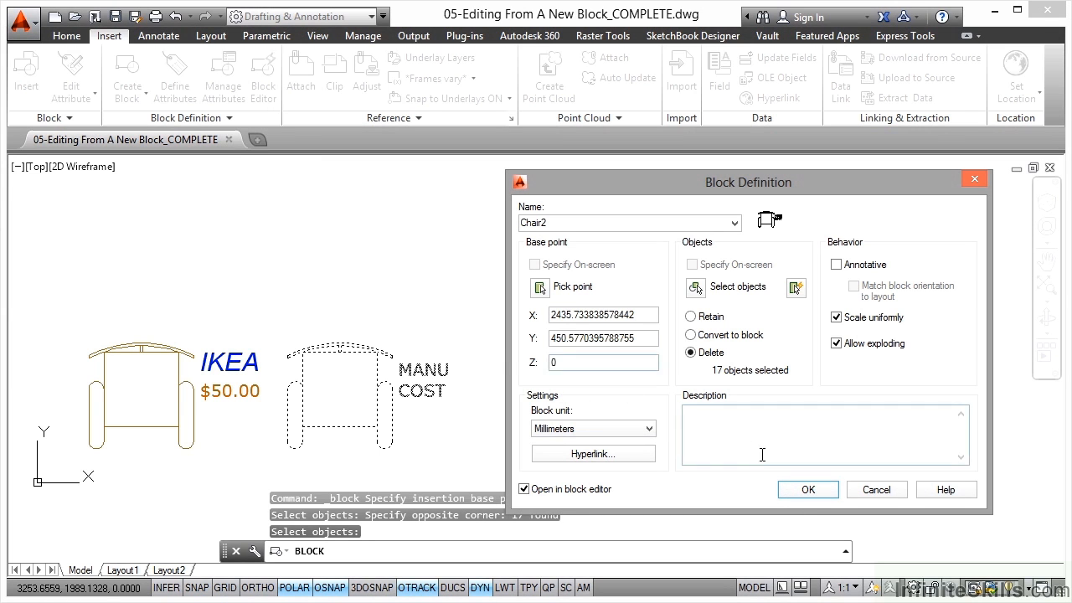
Step: Create Chair2 and place MANU and COST attribute definitions right of the chair
left_click(807, 489)
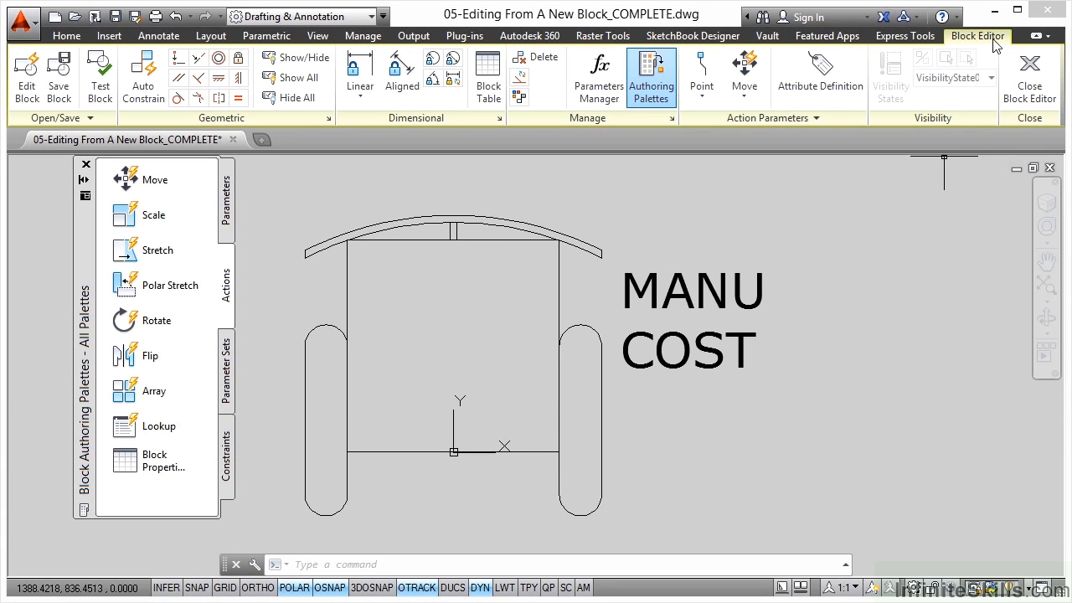
mouse_move(875, 251)
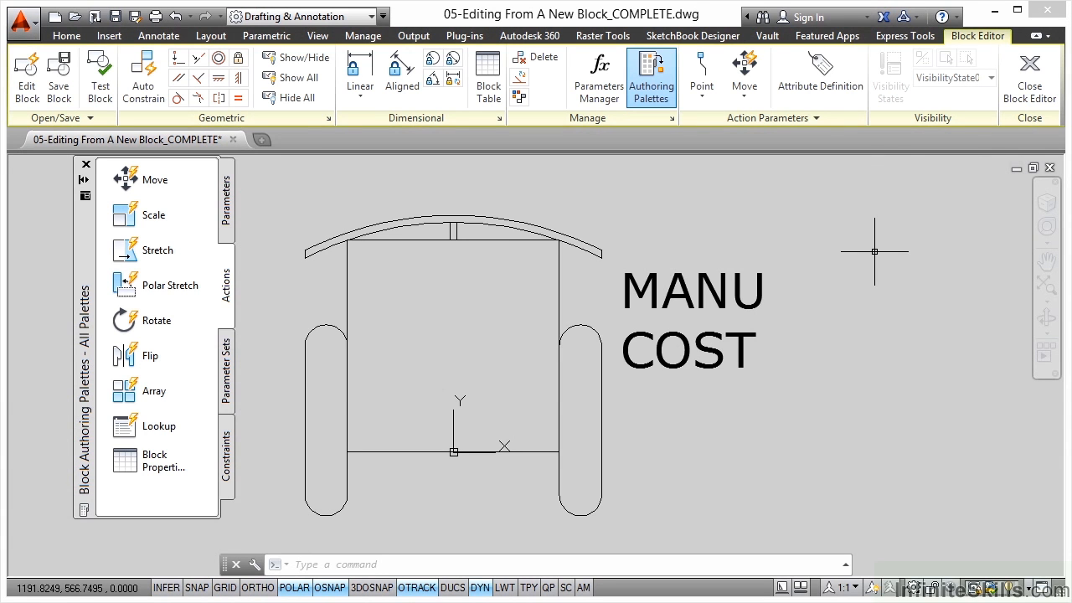
mouse_move(877, 266)
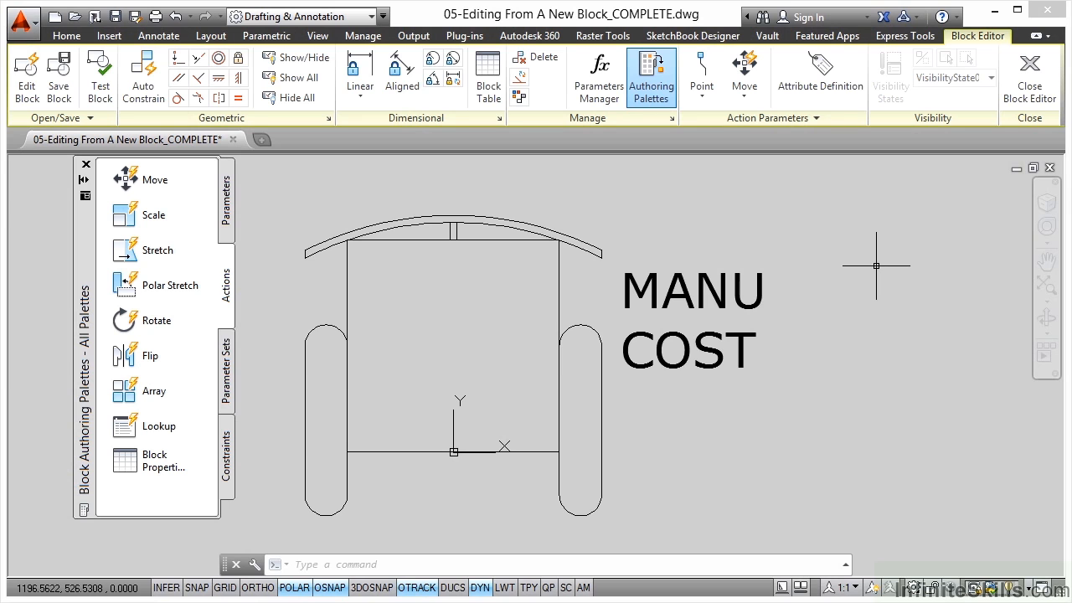
mouse_move(868, 272)
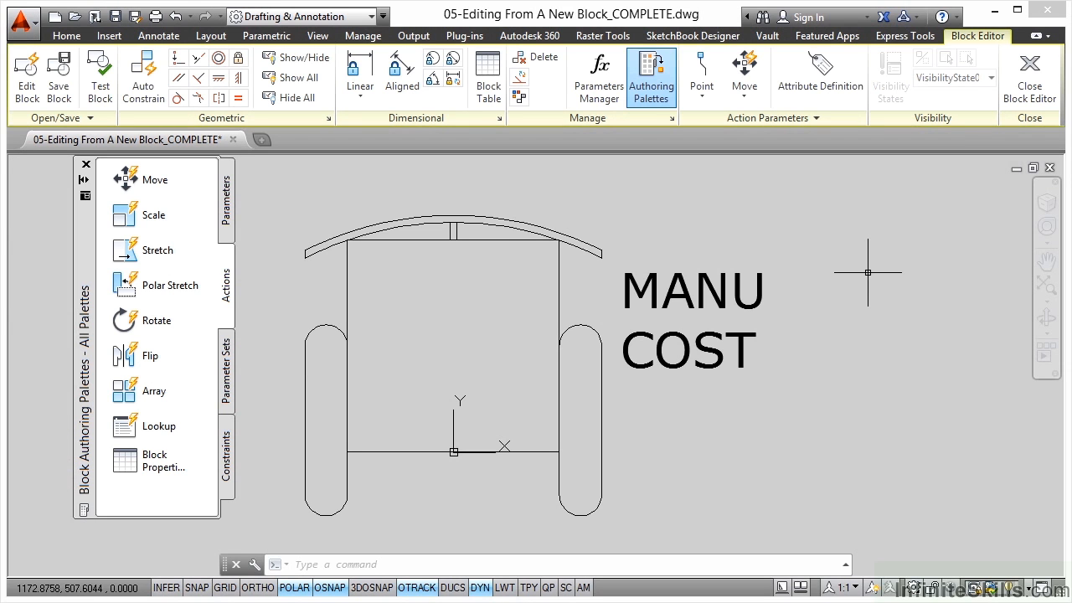
mouse_move(882, 292)
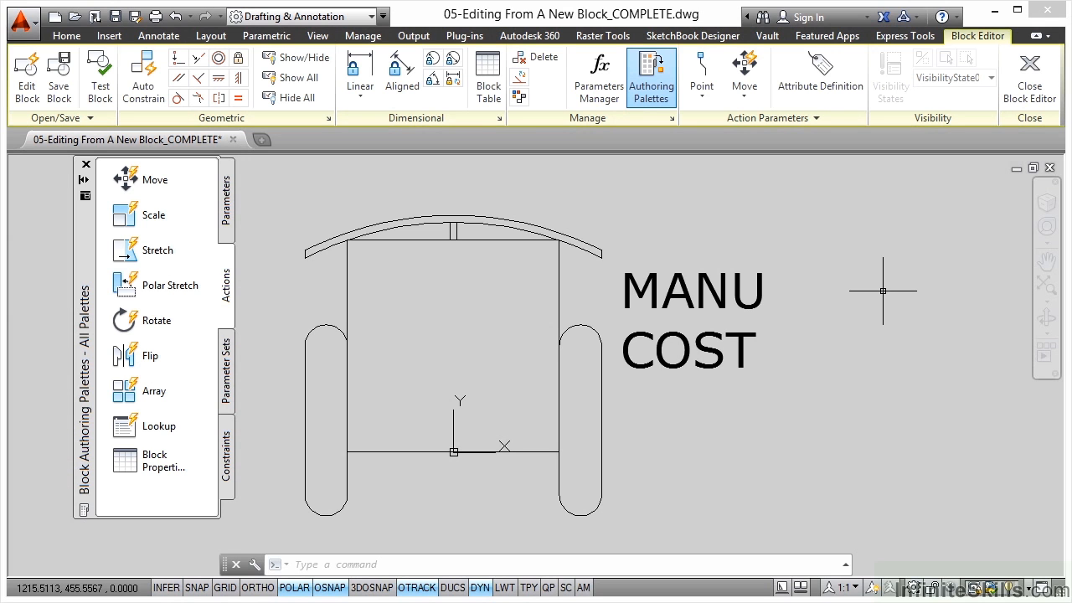
mouse_move(806, 316)
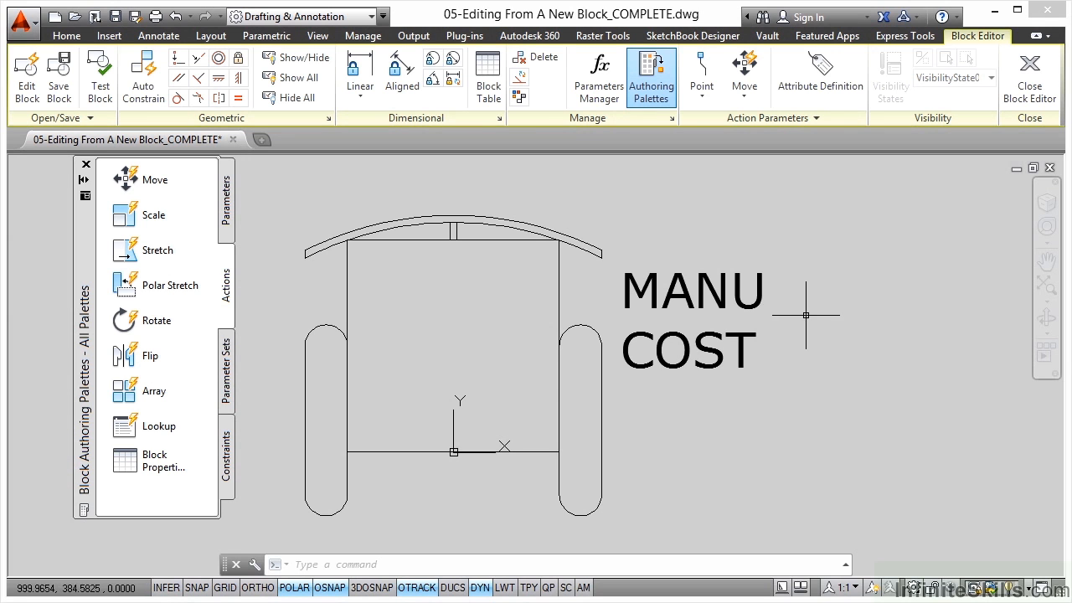
mouse_move(833, 318)
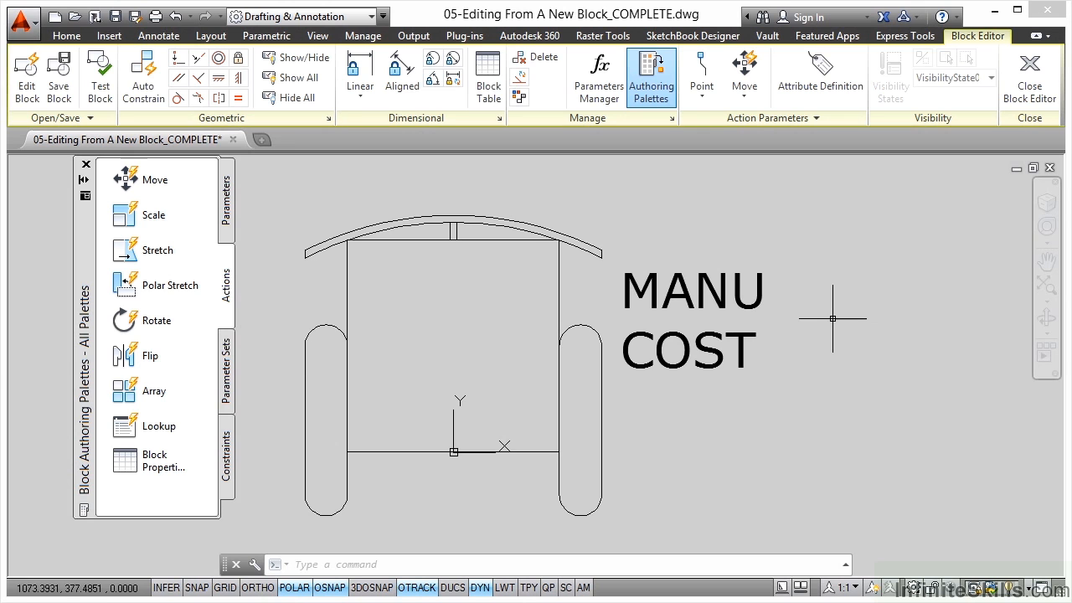
mouse_move(862, 313)
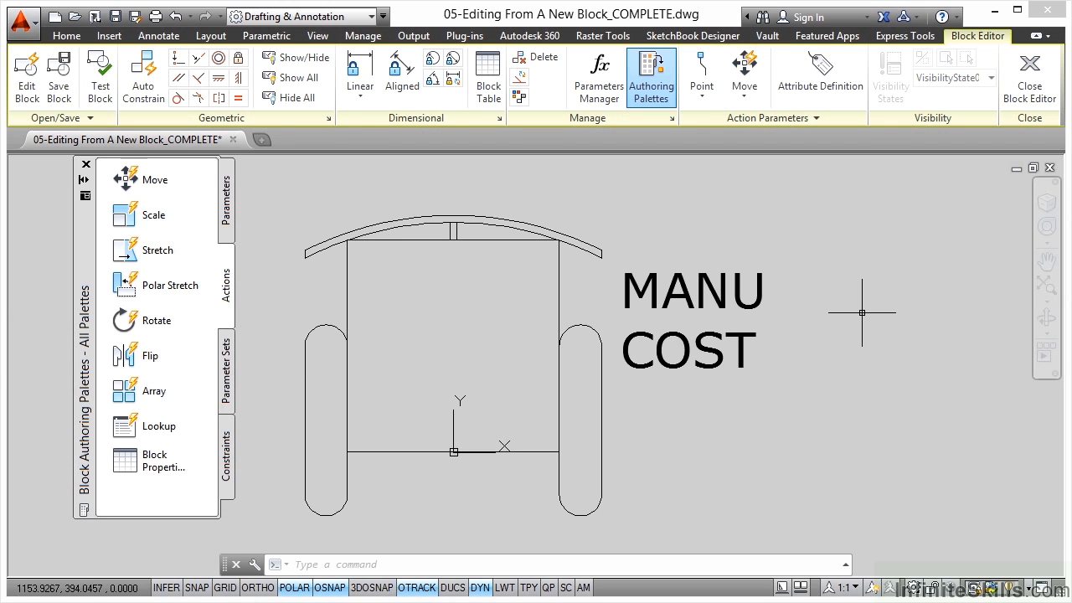
mouse_move(815, 339)
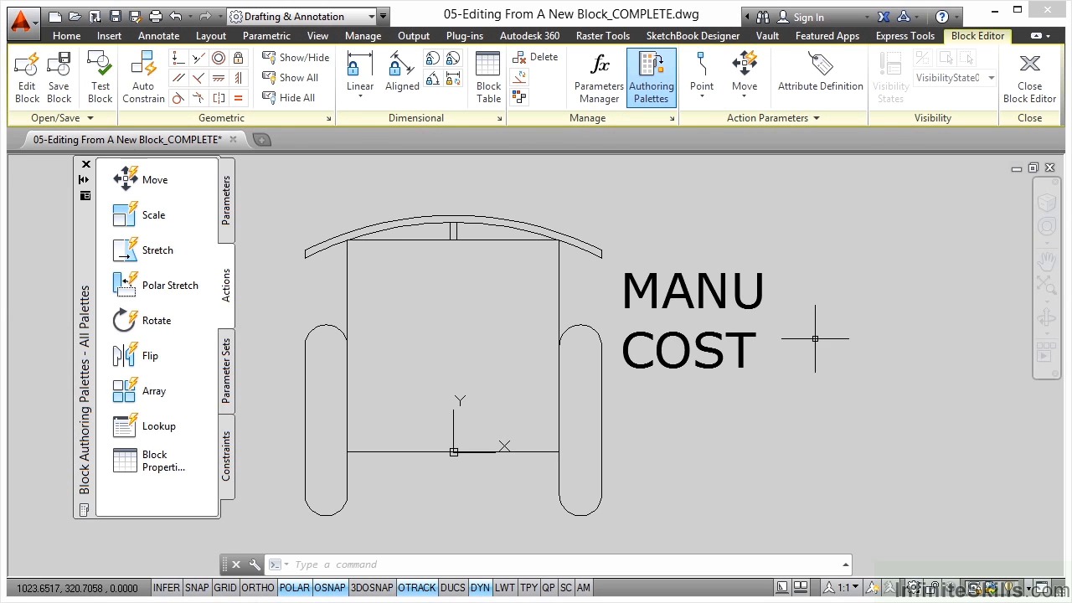
mouse_move(379, 248)
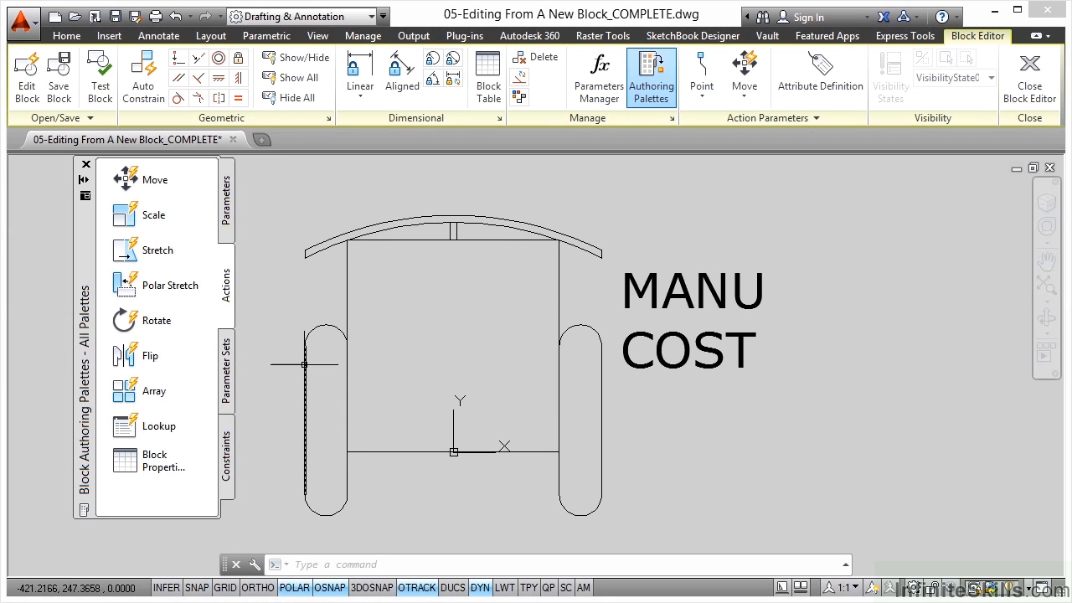
left_click(689, 350)
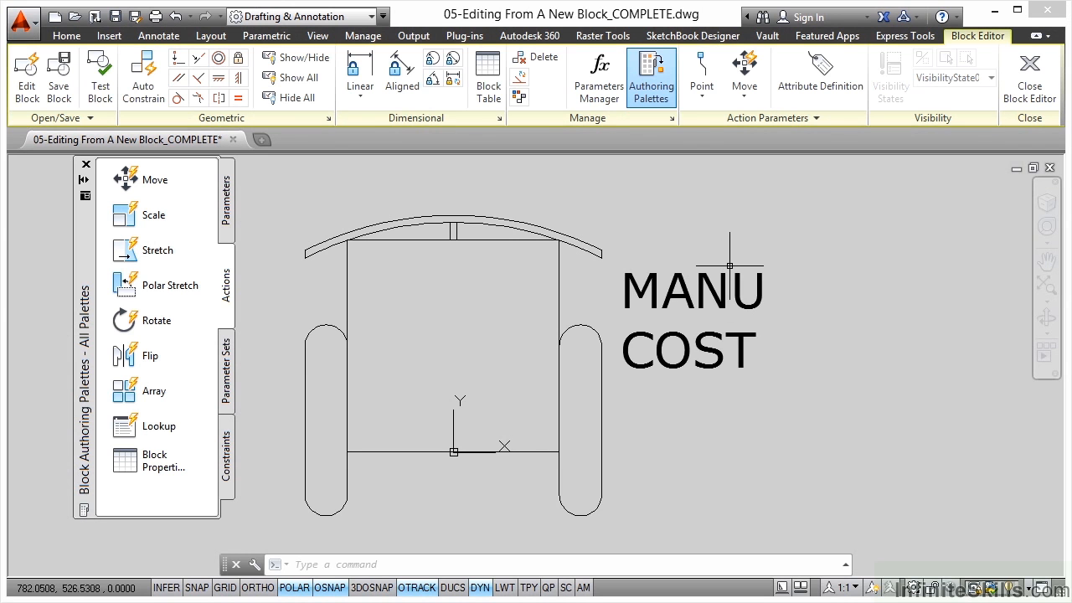
mouse_move(846, 251)
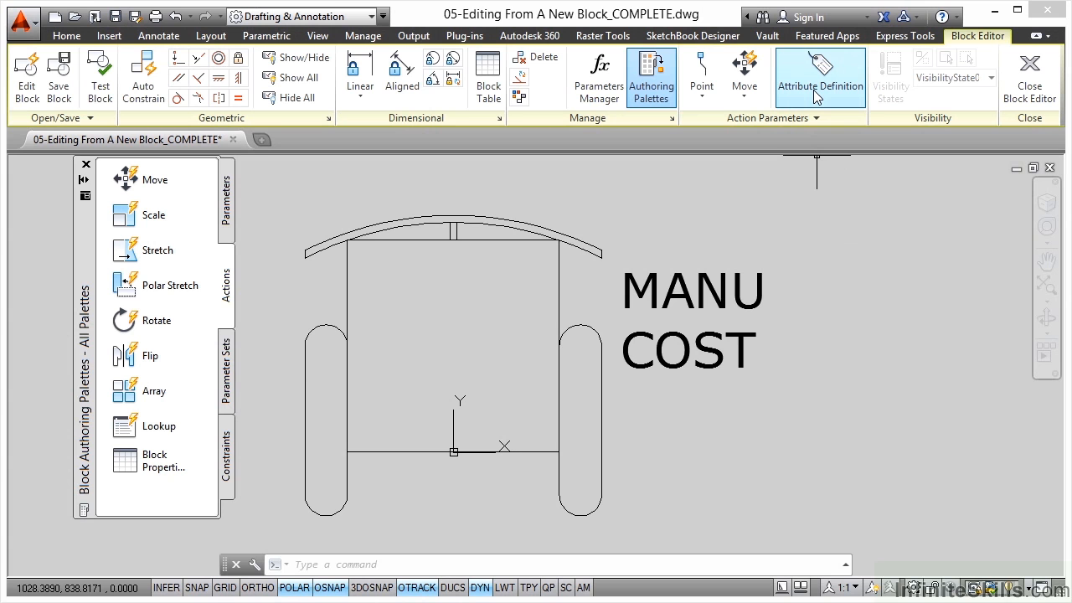
mouse_move(820, 76)
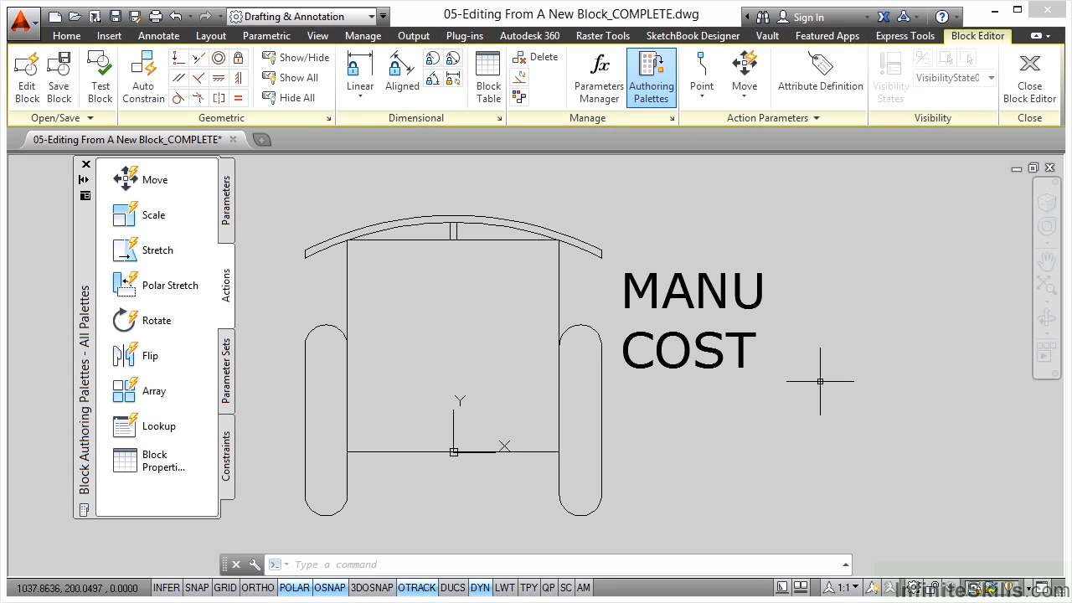
mouse_move(970, 182)
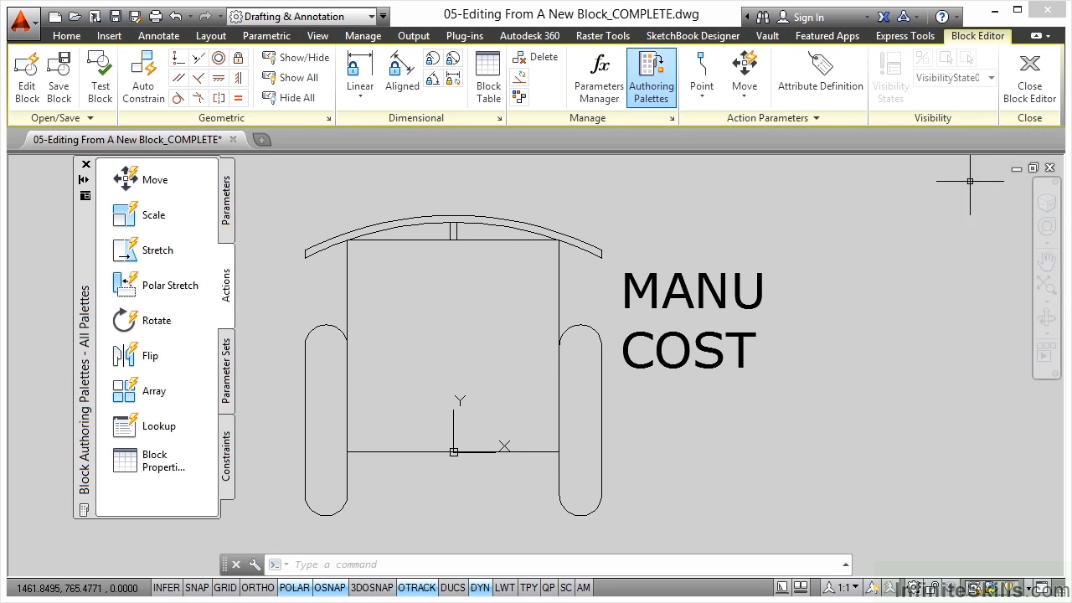
mouse_move(814, 201)
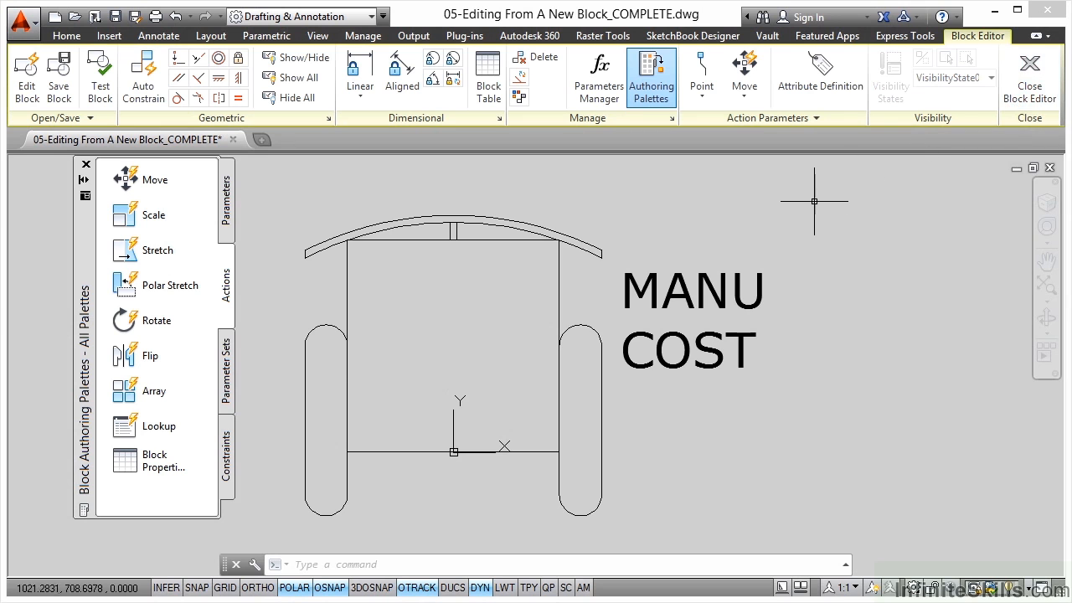
mouse_move(641, 241)
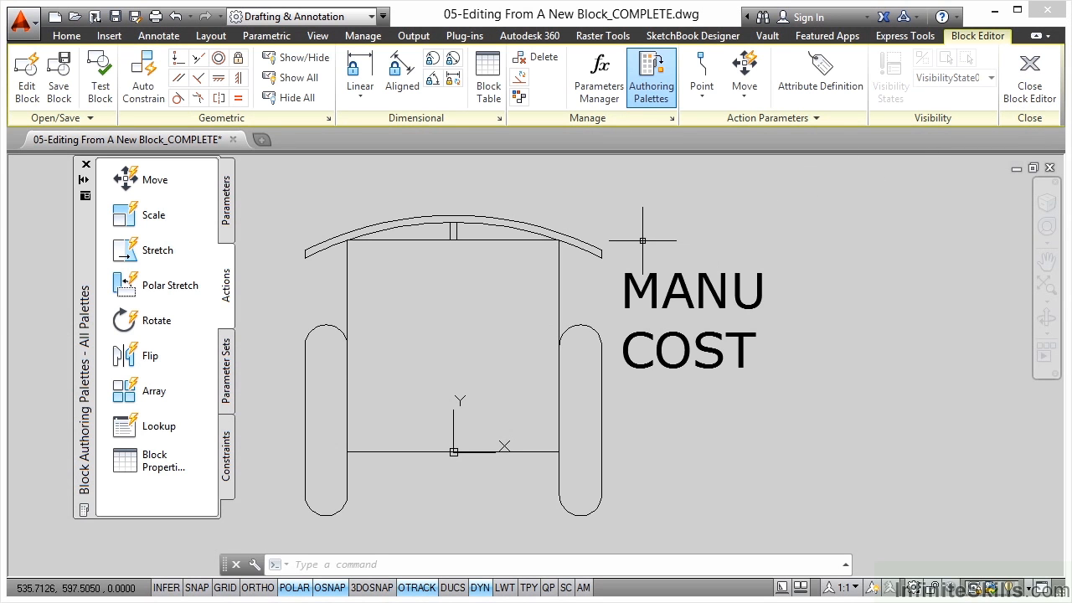
mouse_move(803, 312)
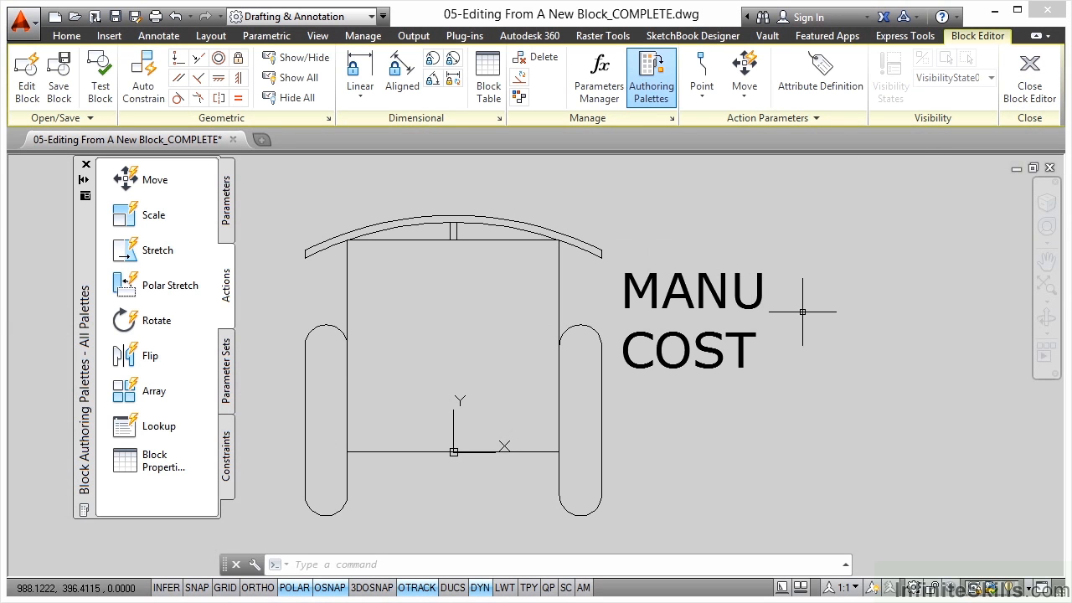
mouse_move(817, 303)
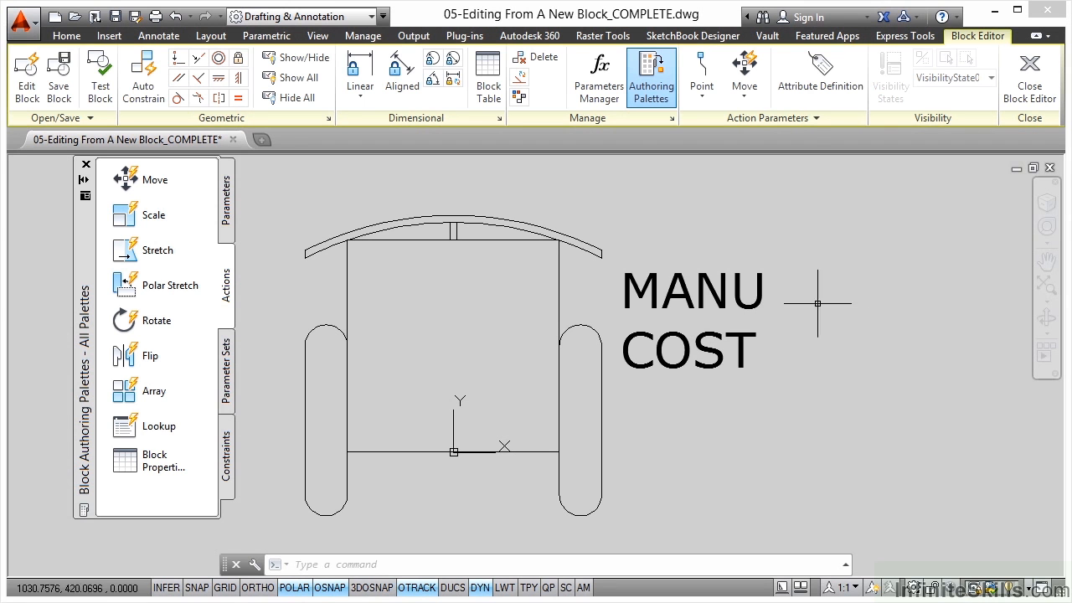
mouse_move(58, 75)
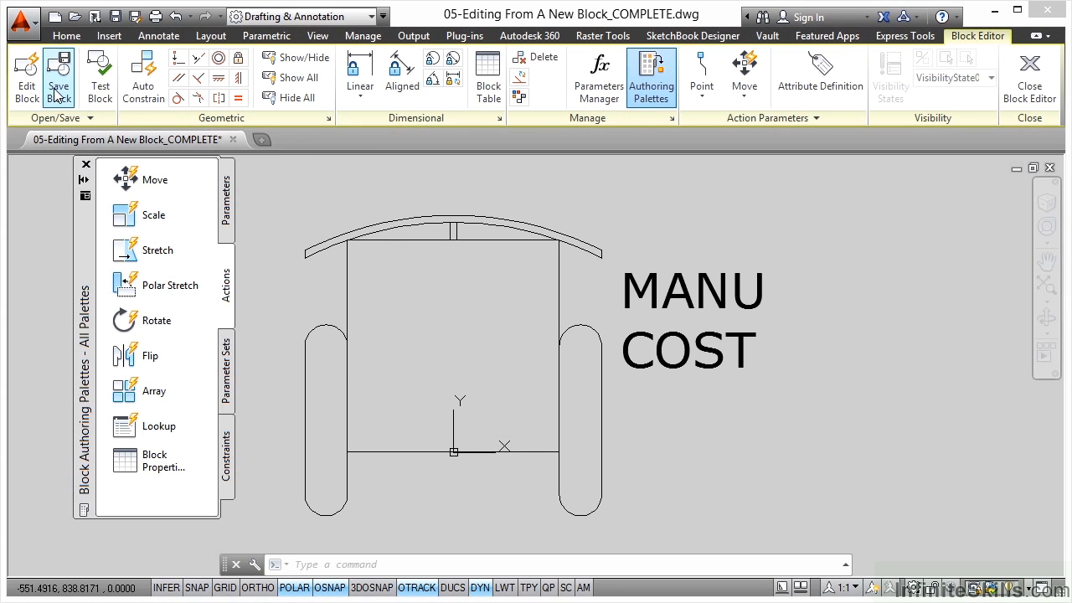
Step: Save the Chair2 block definition with its MANU and COST attributes
left_click(59, 77)
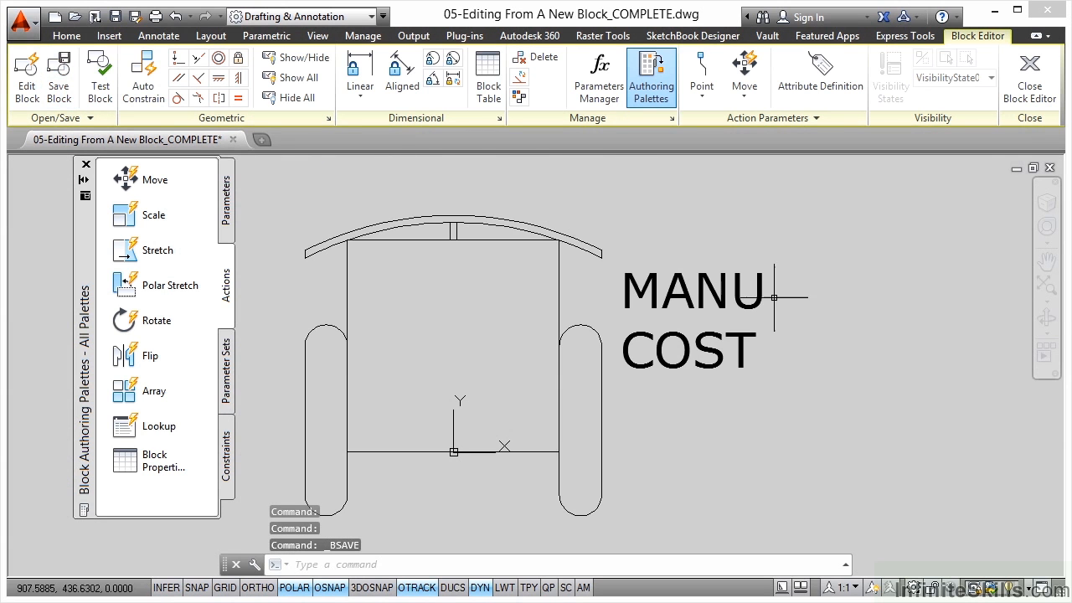
mouse_move(354, 536)
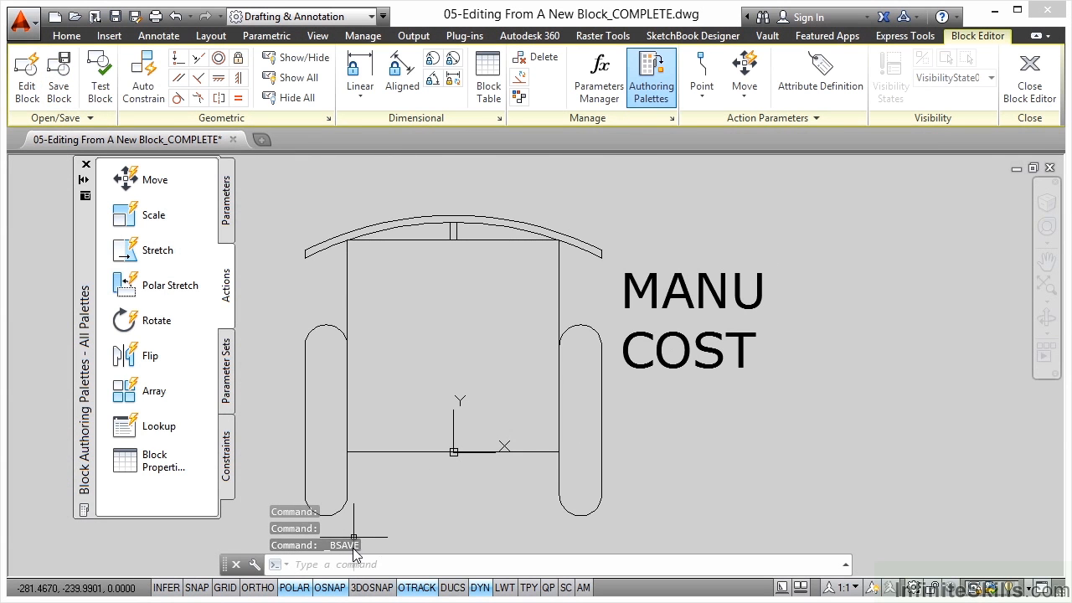
mouse_move(897, 324)
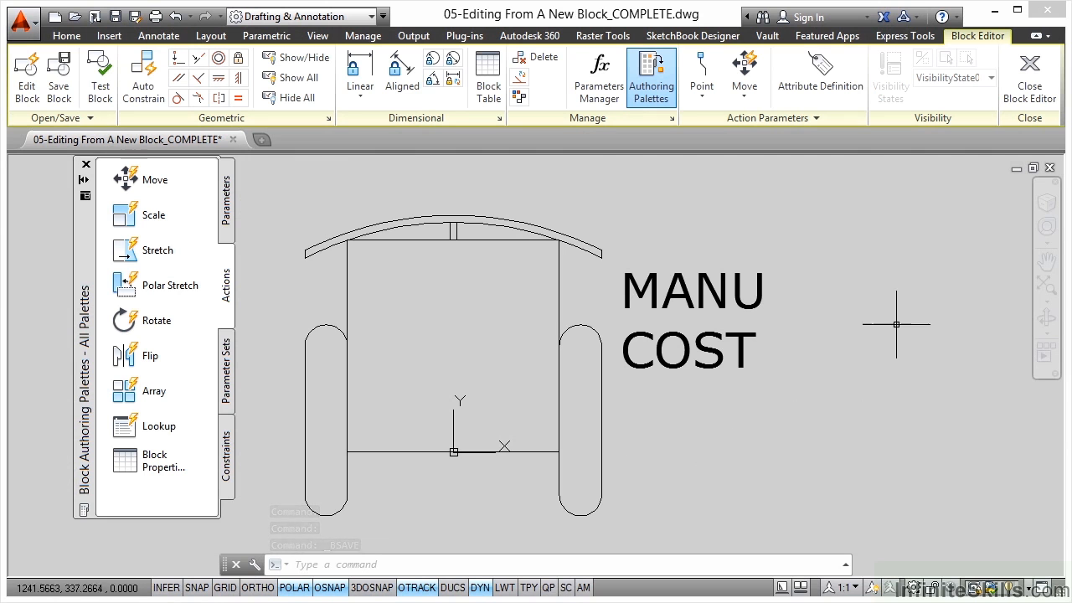
mouse_move(1030, 75)
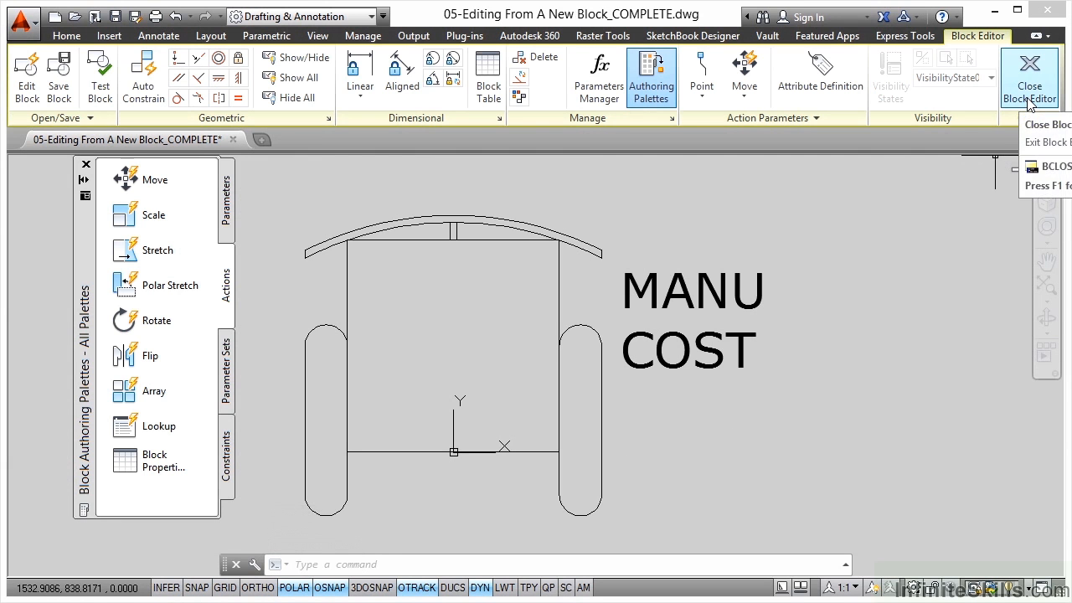
Step: Close the Block Editor and bring up the Insert dialog for Chair2
left_click(1030, 76)
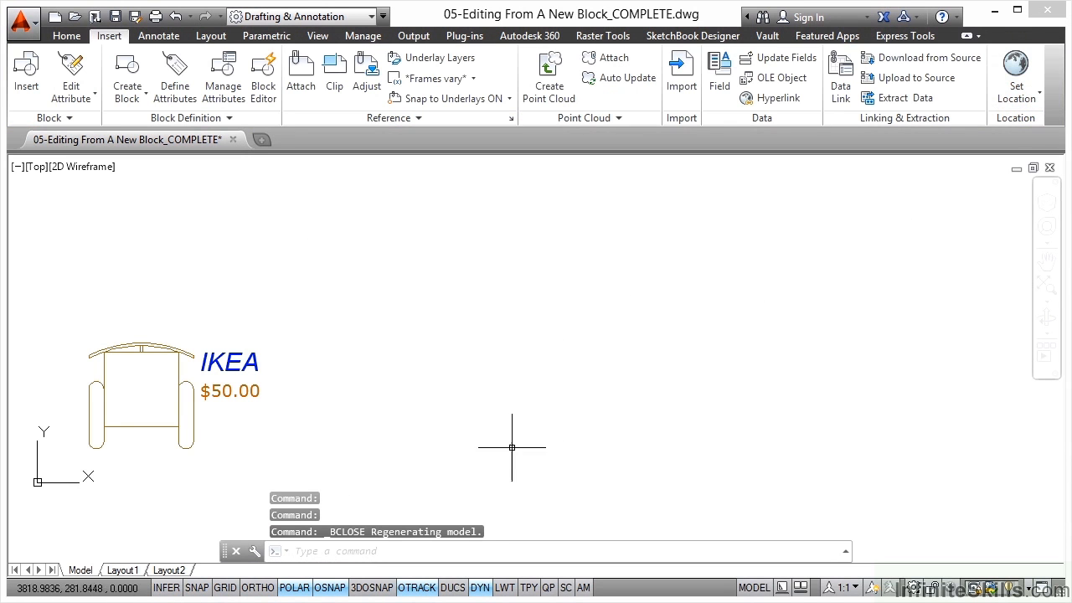
mouse_move(341, 368)
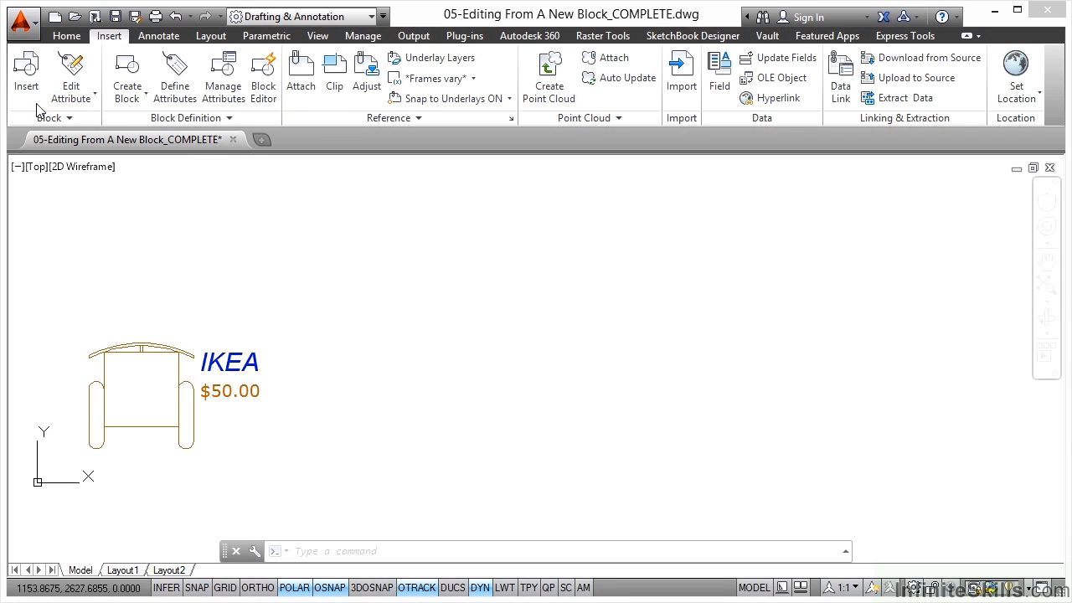
left_click(26, 71)
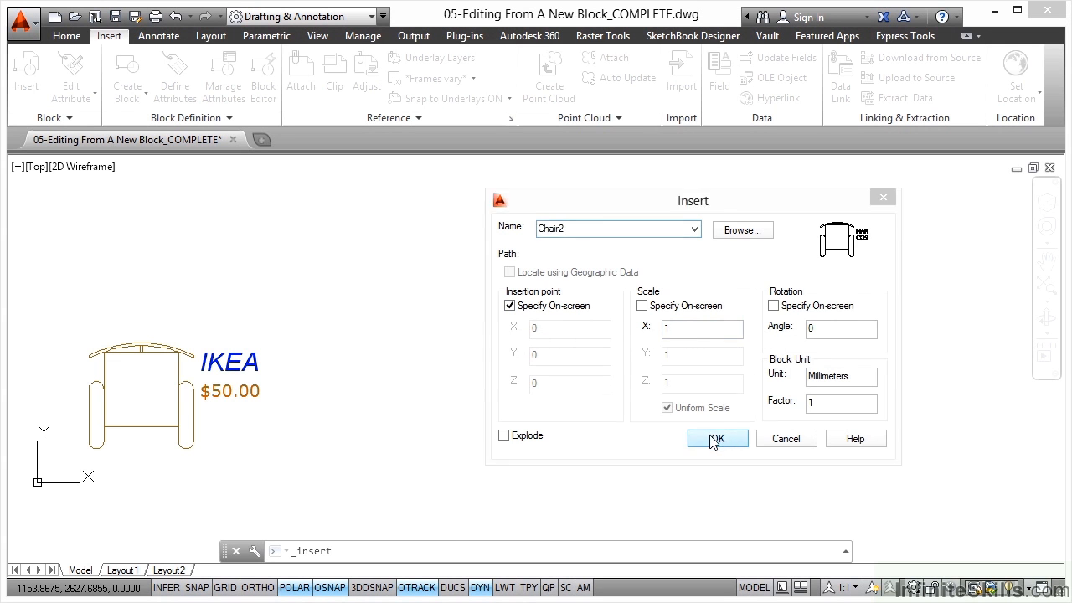
left_click(717, 438)
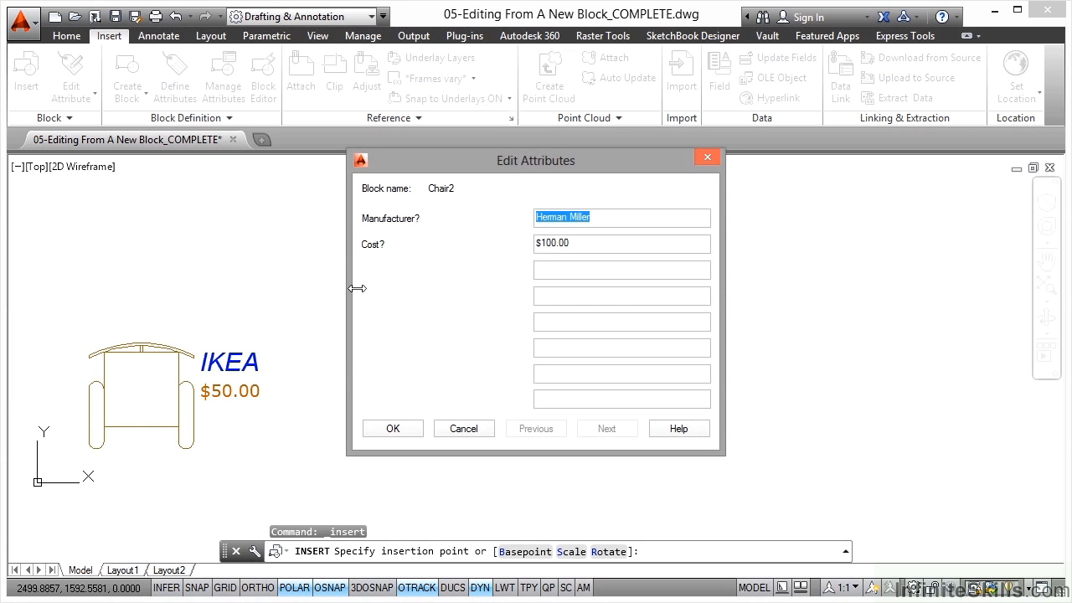
mouse_move(663, 288)
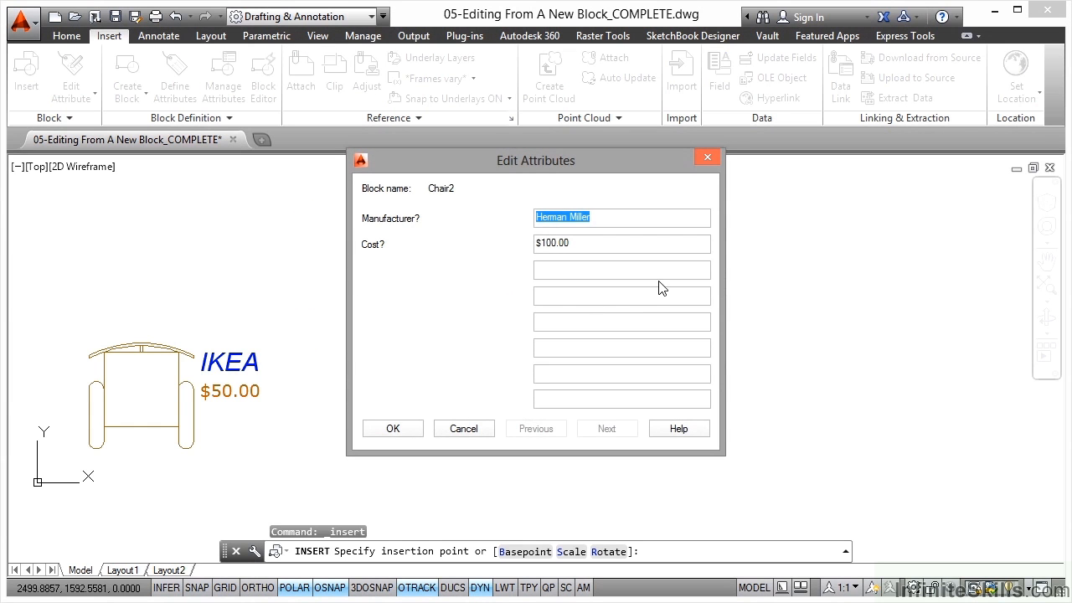
mouse_move(632, 274)
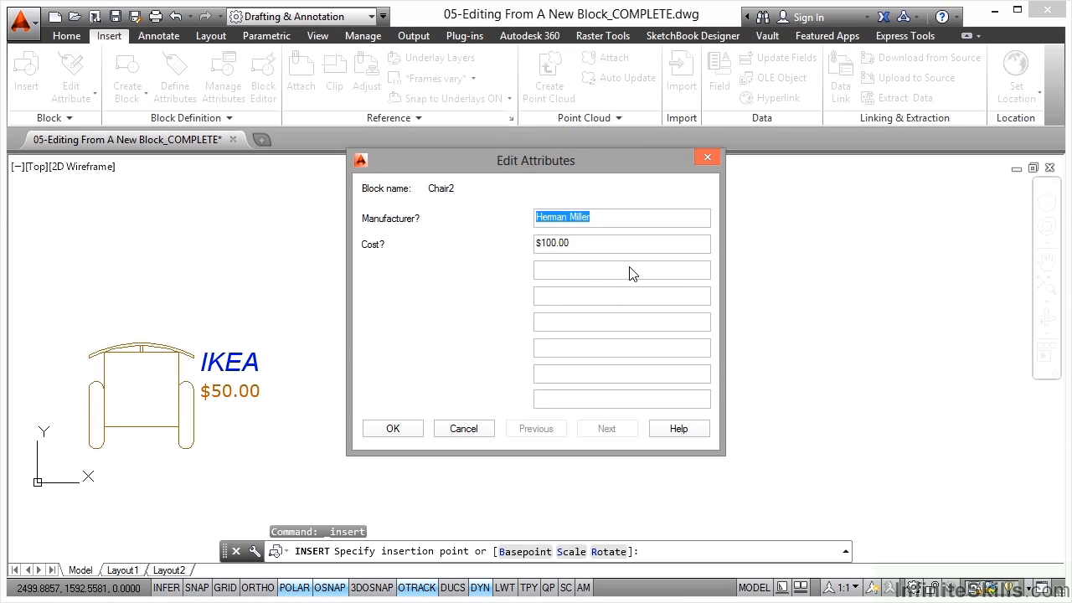
mouse_move(618, 302)
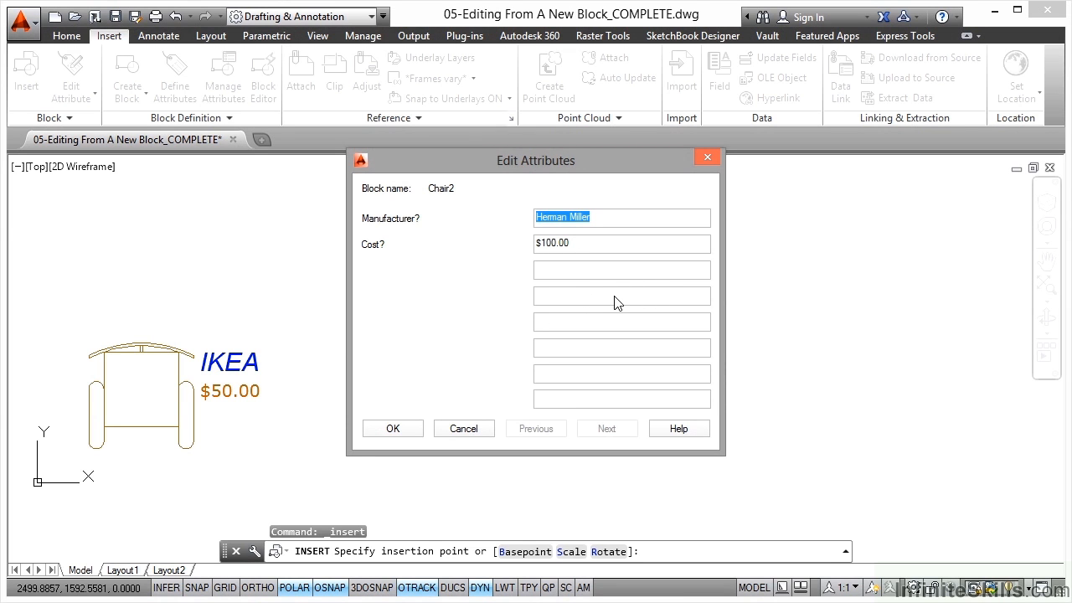
Step: Enter Manufacturer HM and Cost $170.00 for the inserted Chair2
type("HM")
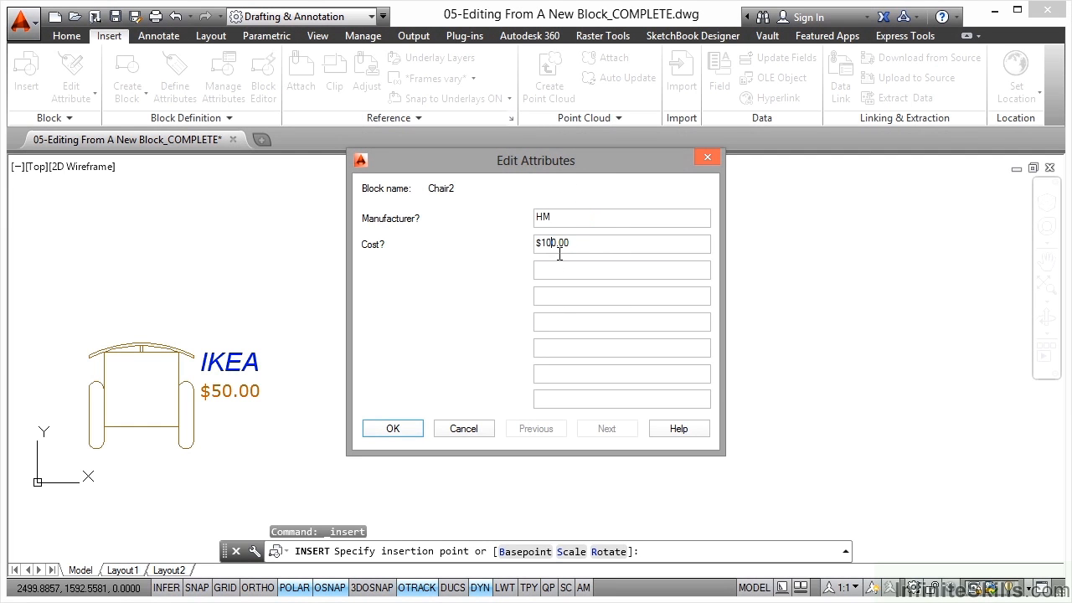
key("Backspace")
type("7")
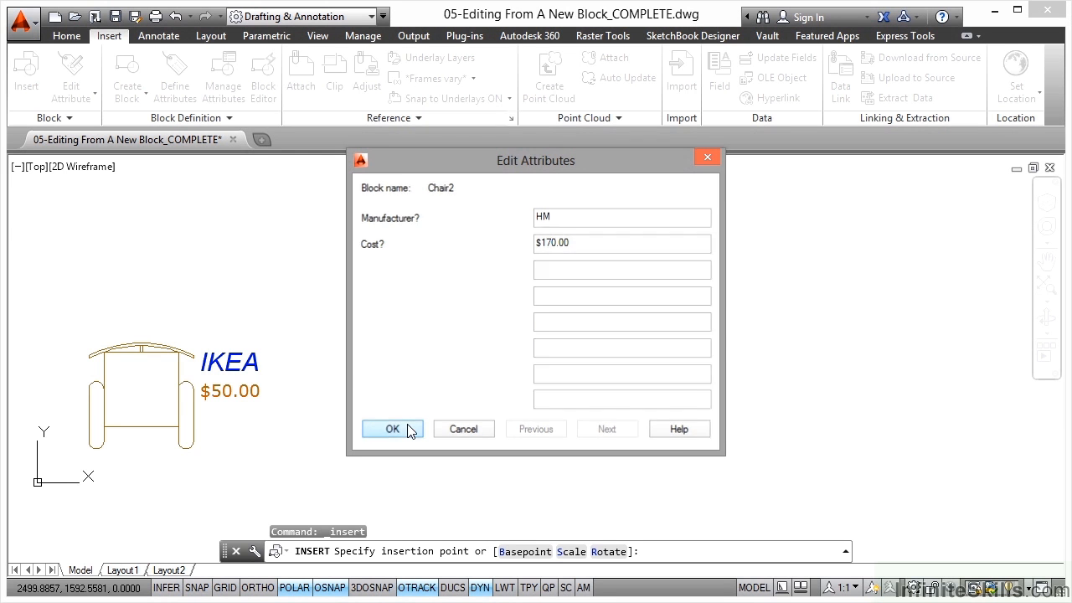
left_click(392, 429)
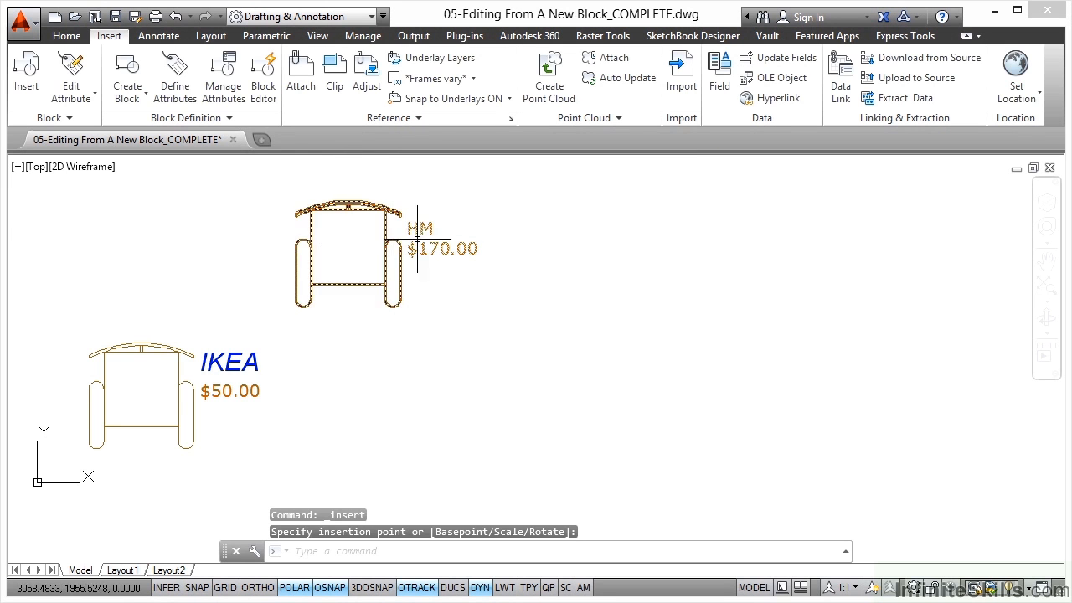